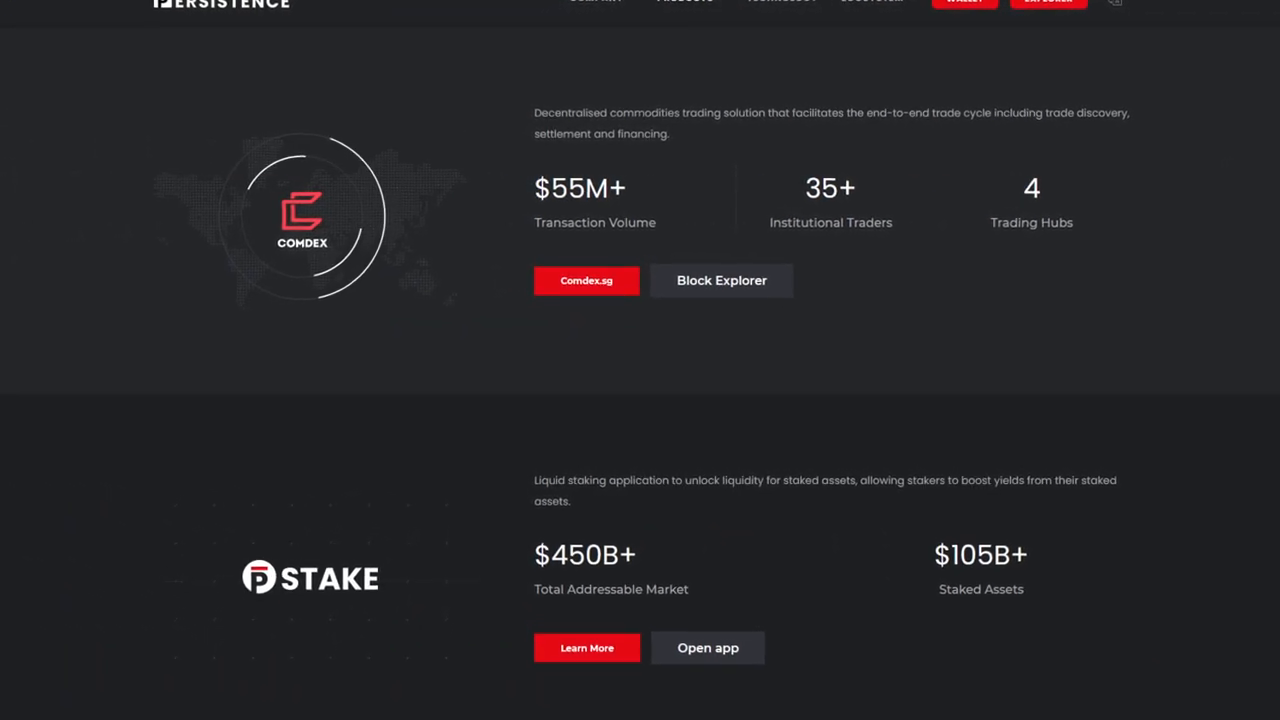
pyautogui.scroll(-3)
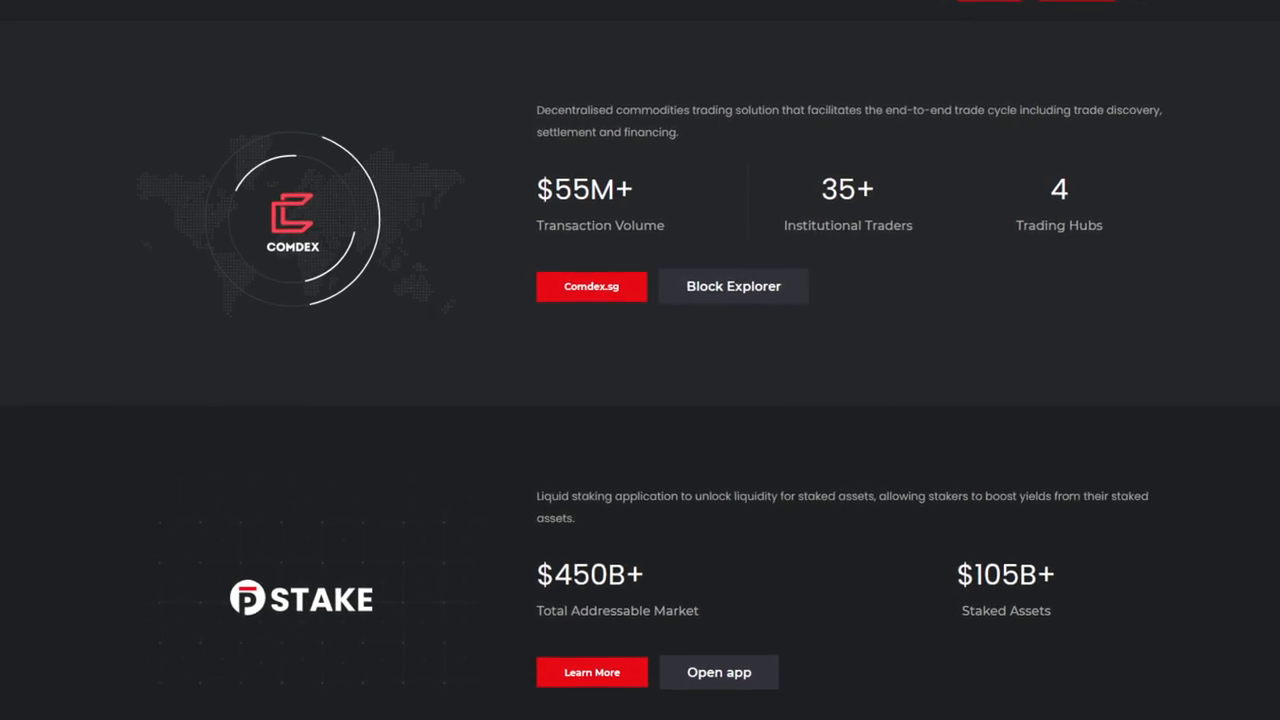
pyautogui.scroll(-3)
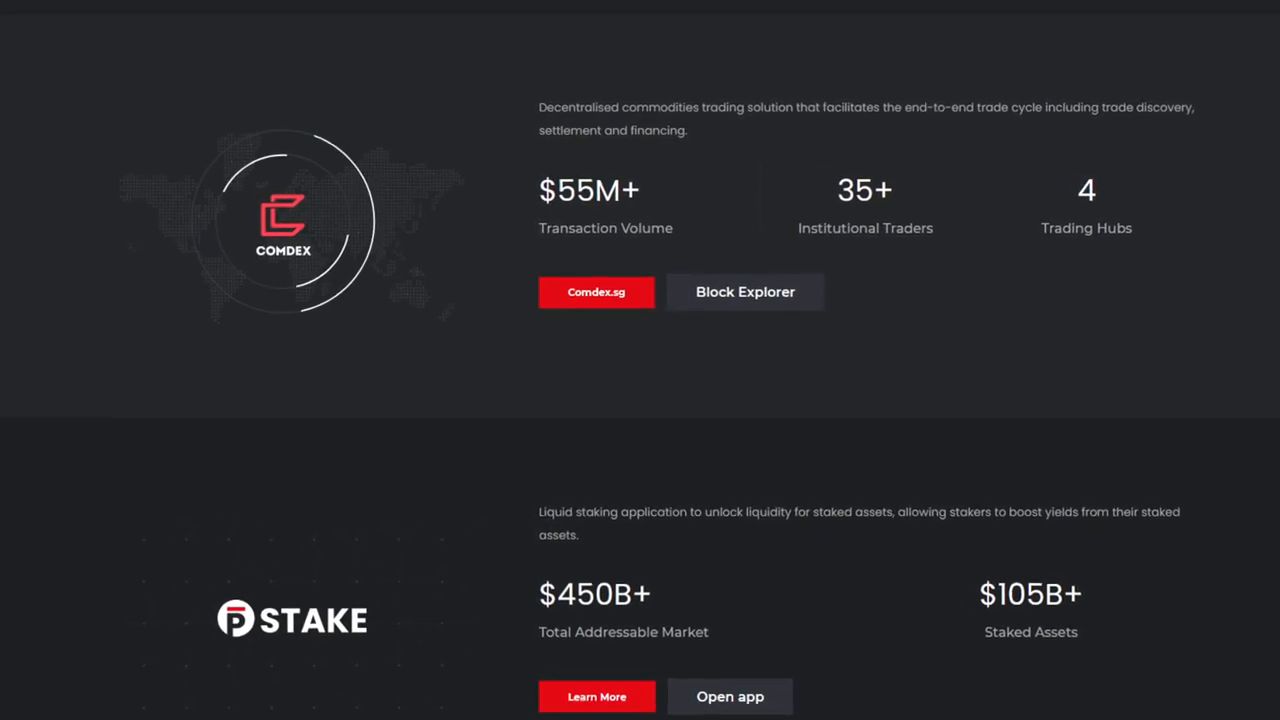